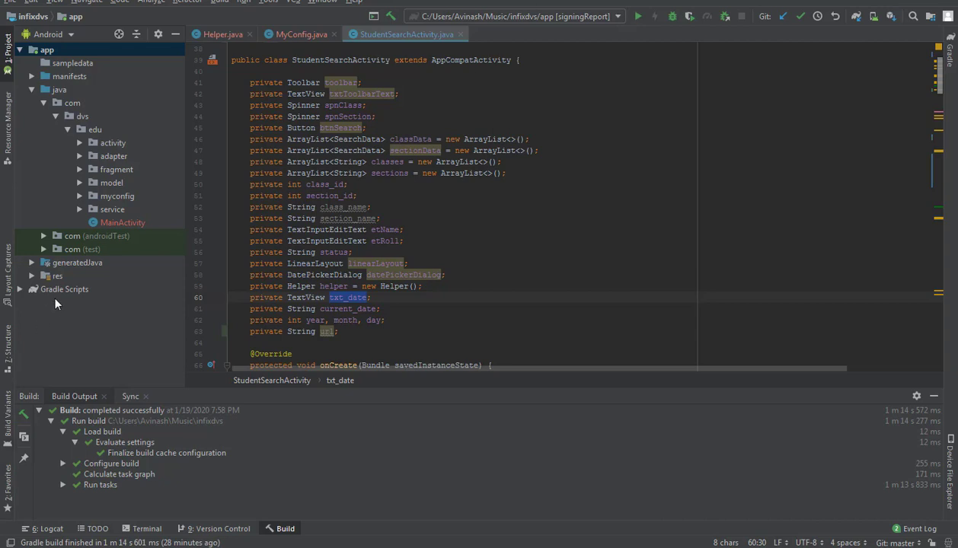
# Expand the res folder in the Project tree to show anim, drawable, layout and values.
pyautogui.click(22, 276)
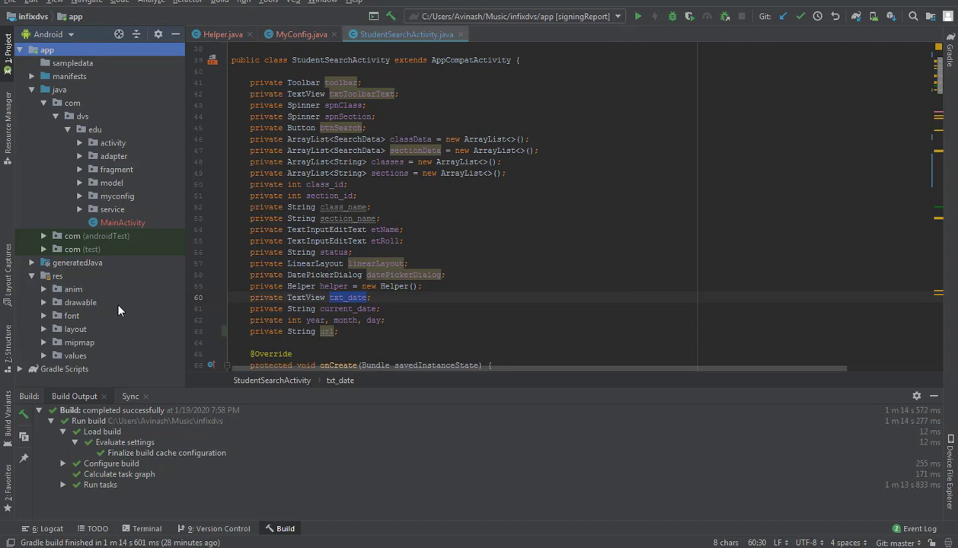
pyautogui.moveTo(39, 358)
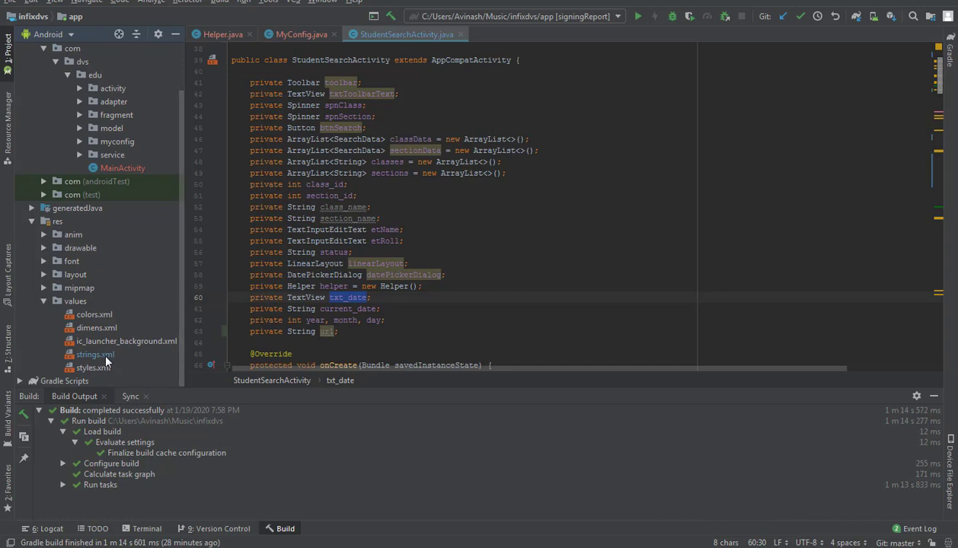
# Open strings.xml and scroll up to the app_name string 'InfixEdu'.
pyautogui.doubleClick(94, 354)
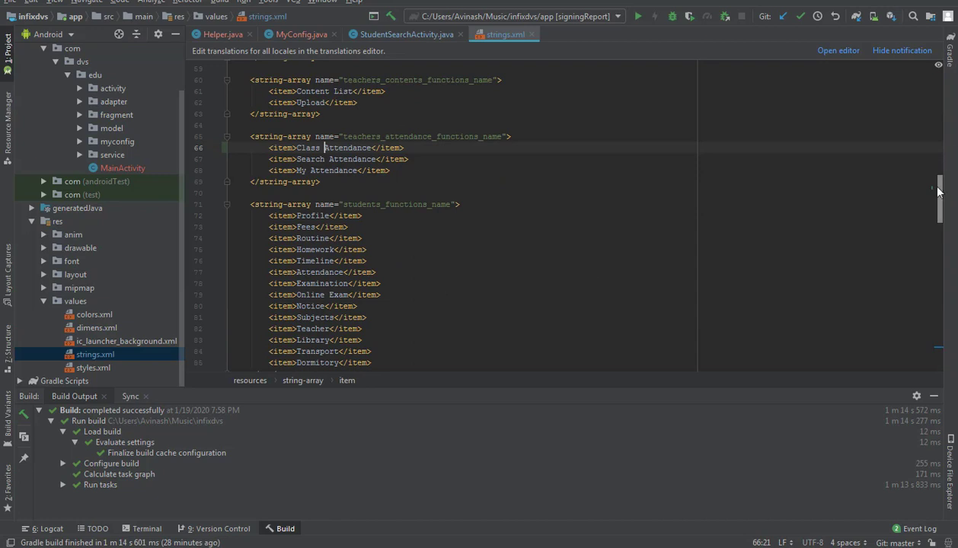
pyautogui.scroll(3)
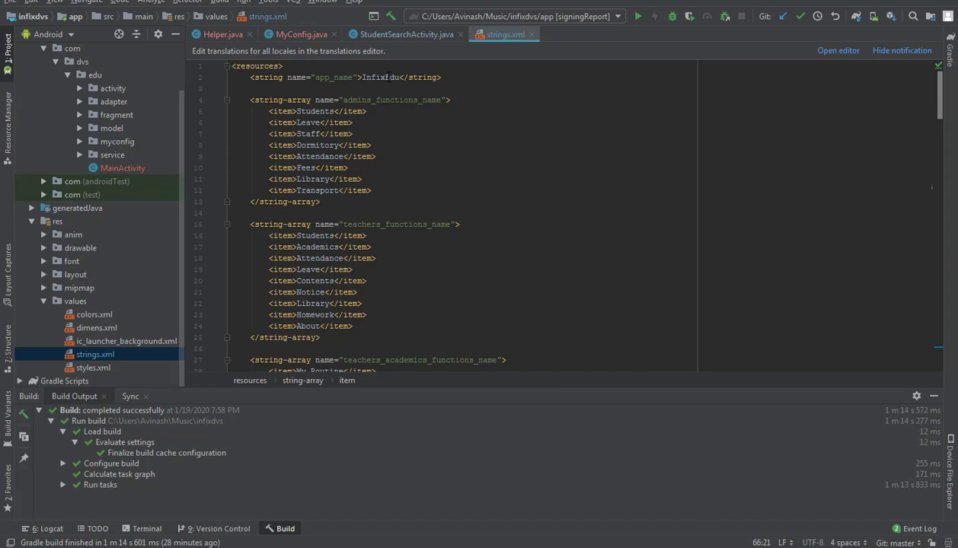
# Change the app_name value from 'InfixEdu' to 'DVS'.
pyautogui.click(385, 77)
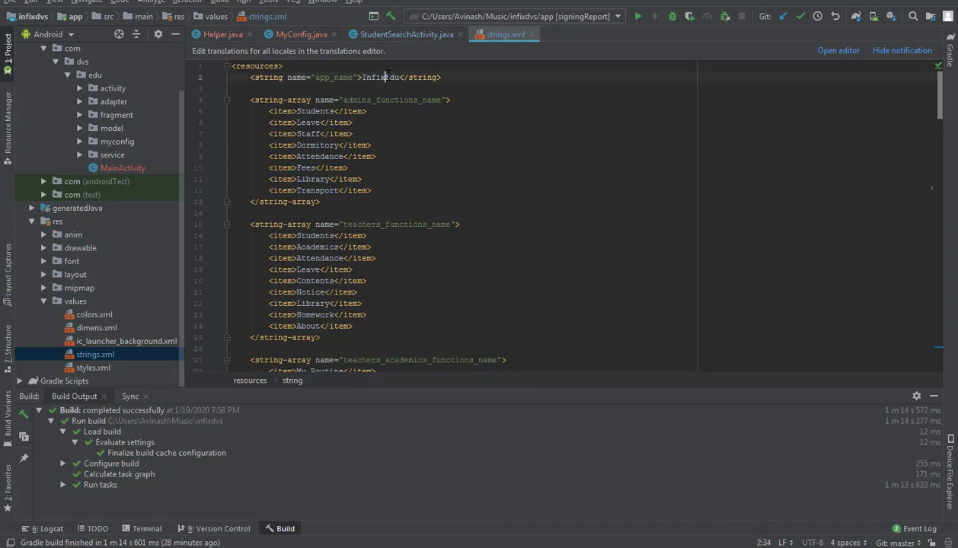
pyautogui.write('DVS')
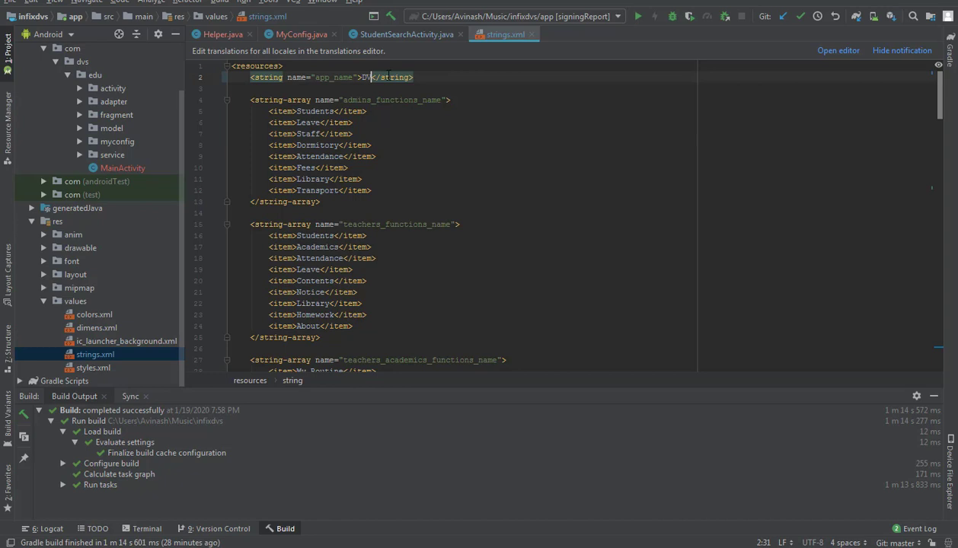